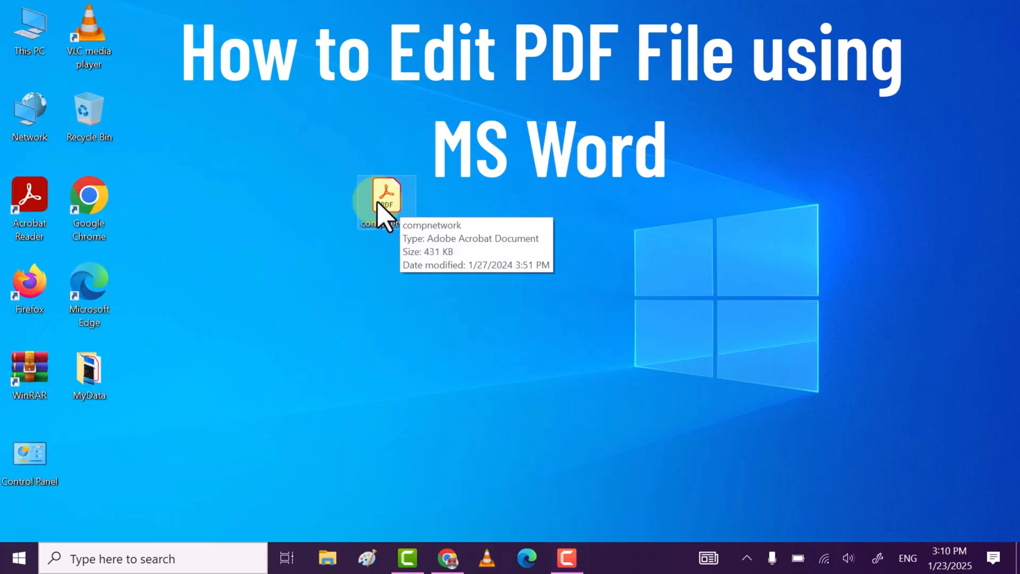
Step: Open compnetwork.pdf from the desktop in Acrobat Reader to view the networking questions
double_click(384, 197)
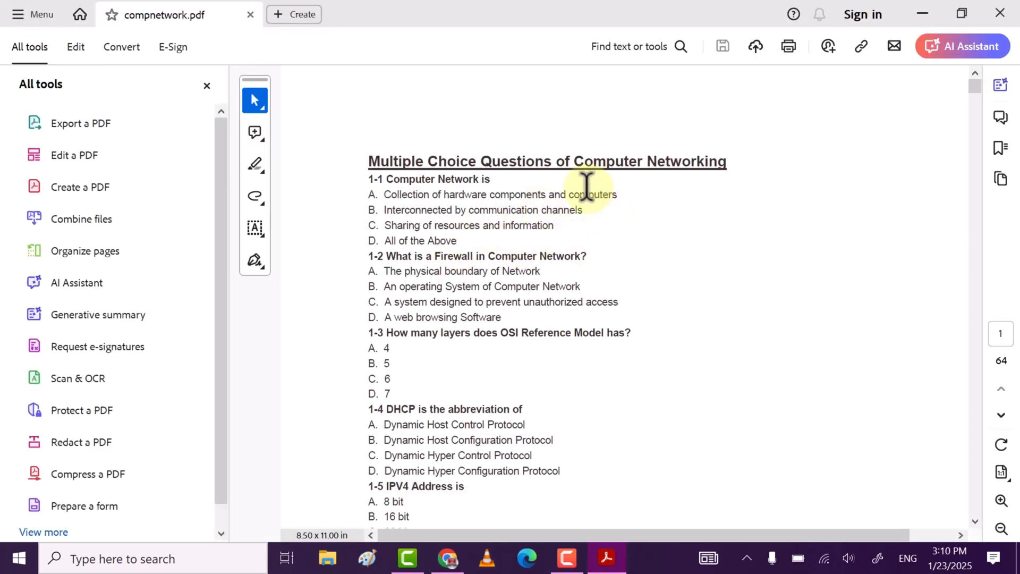
mouse_move(552, 300)
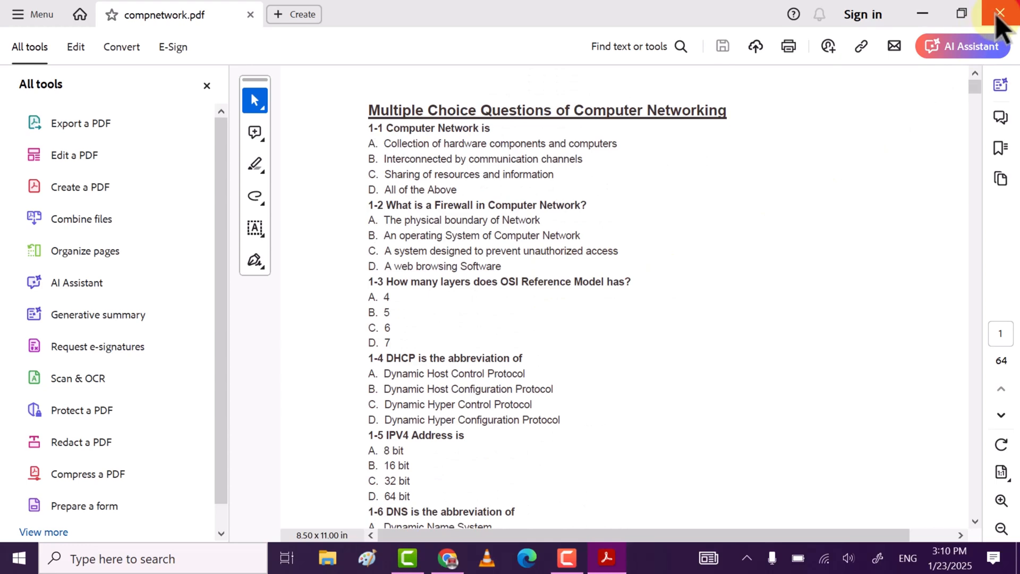
Step: Close Acrobat Reader and launch Microsoft Word from the taskbar search by searching 'word'
click(1000, 12)
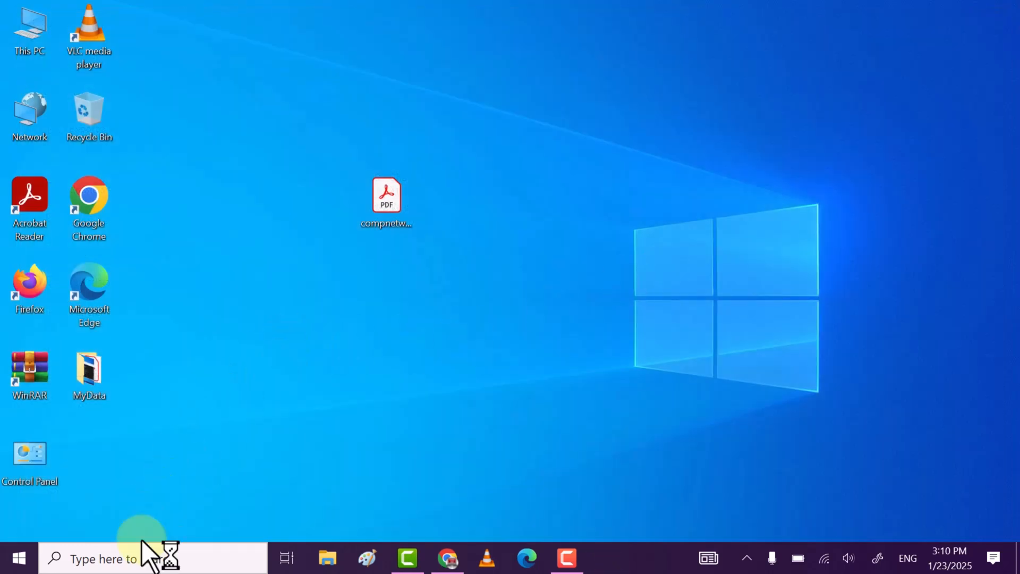
click(130, 558)
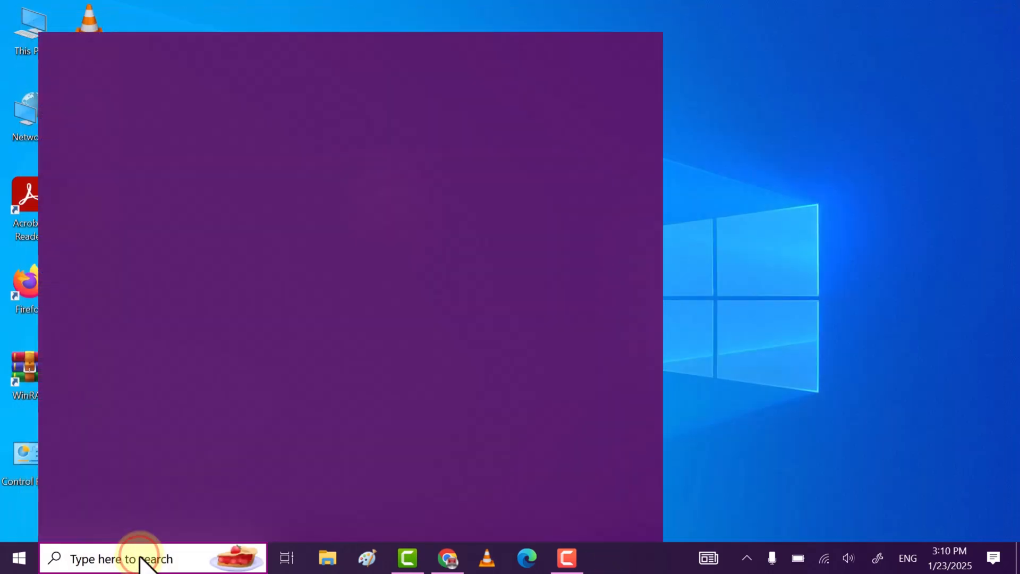
text(word)
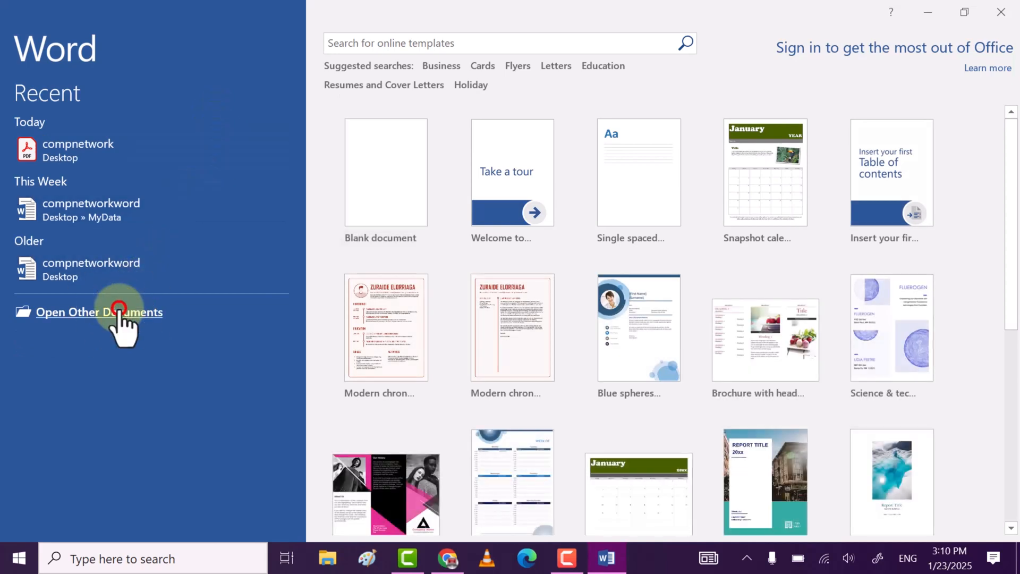
Step: Browse to the Desktop and open compnetwork.pdf in Word, reaching the conversion notice
click(99, 312)
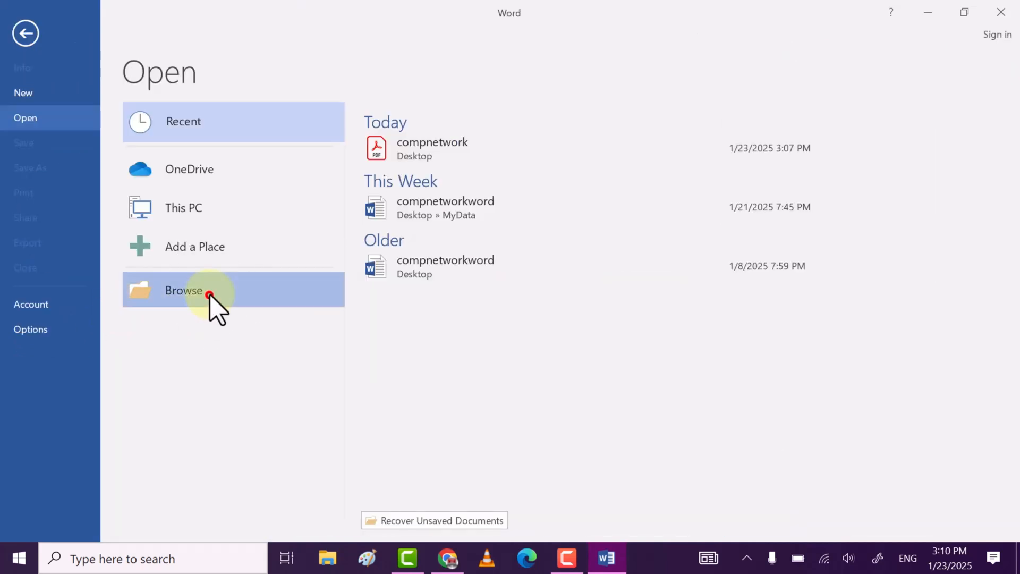
click(184, 290)
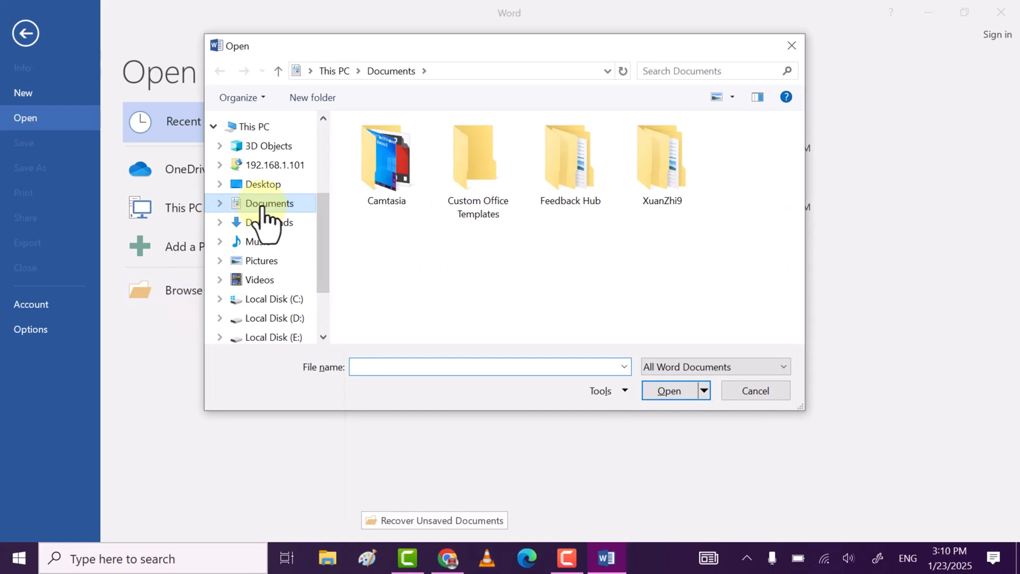
click(263, 184)
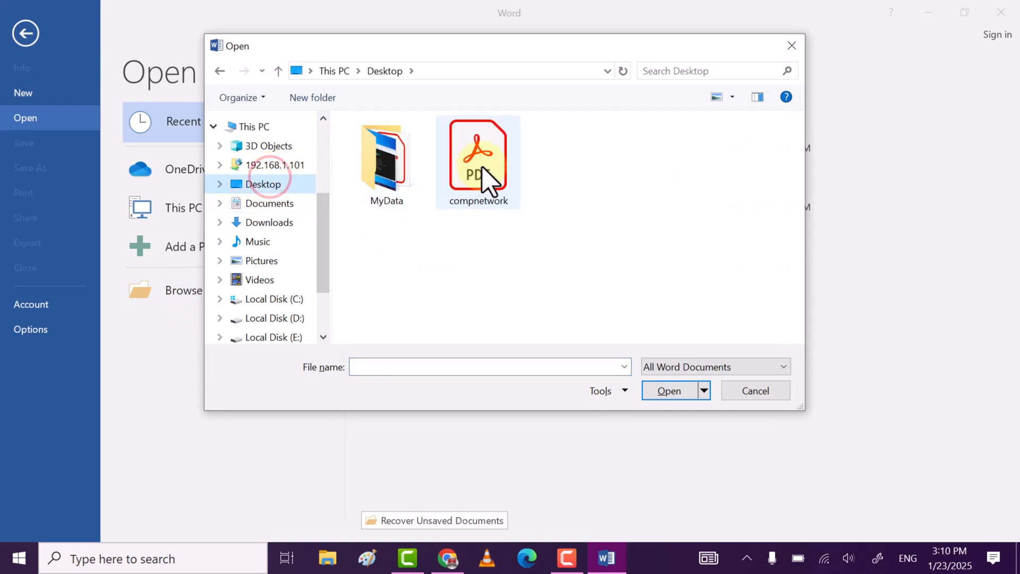
click(477, 162)
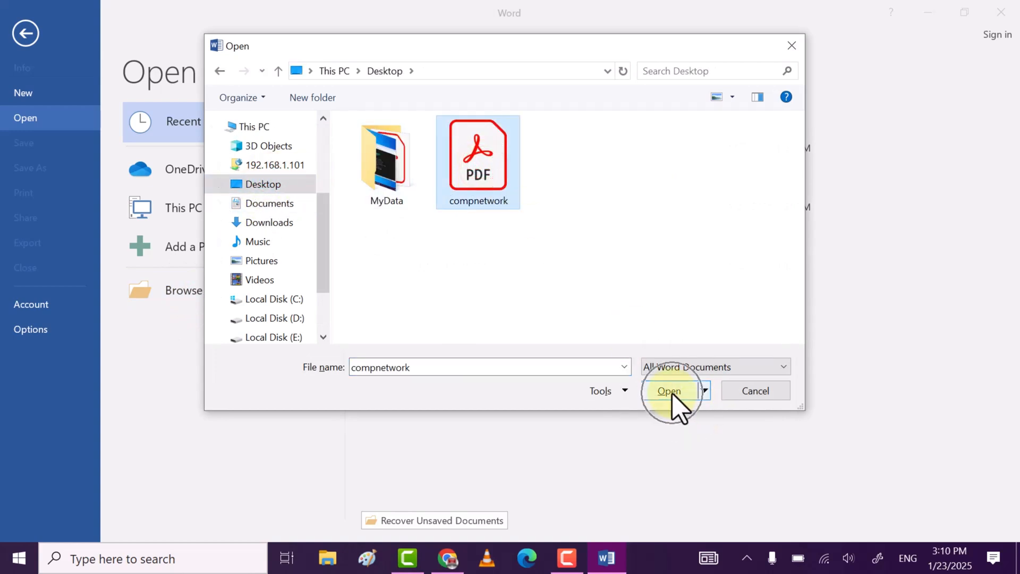
click(669, 390)
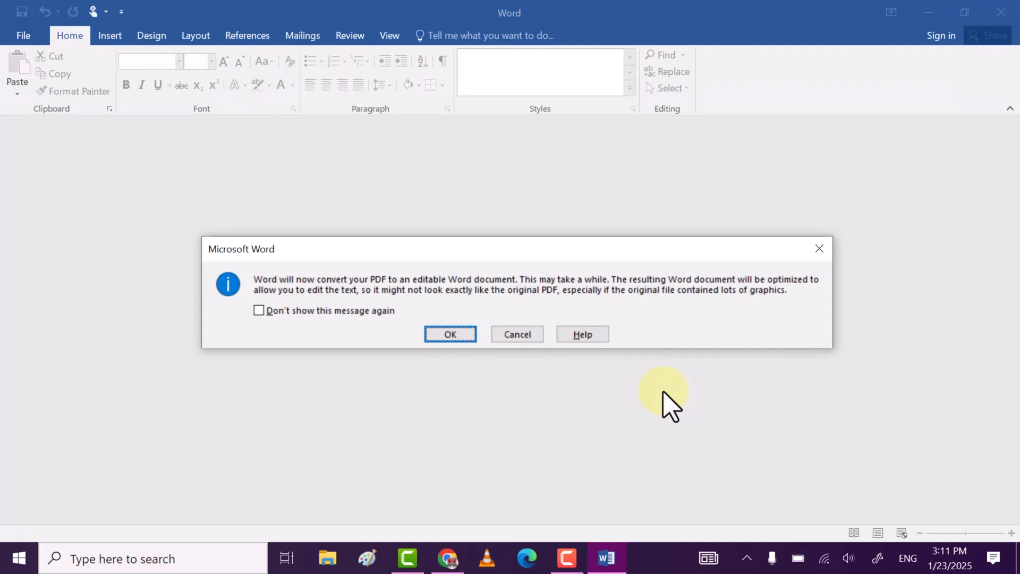
Step: Confirm the conversion so Word loads compnetwork as an editable document of networking questions
click(450, 333)
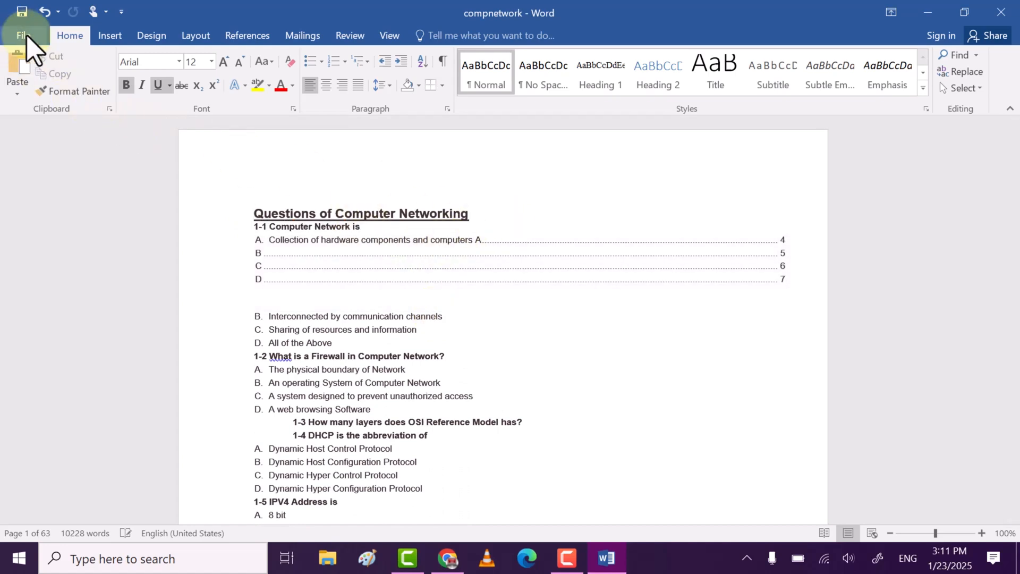
Step: Save the document to the Desktop as a PDF named Newpdf via Save As
click(24, 35)
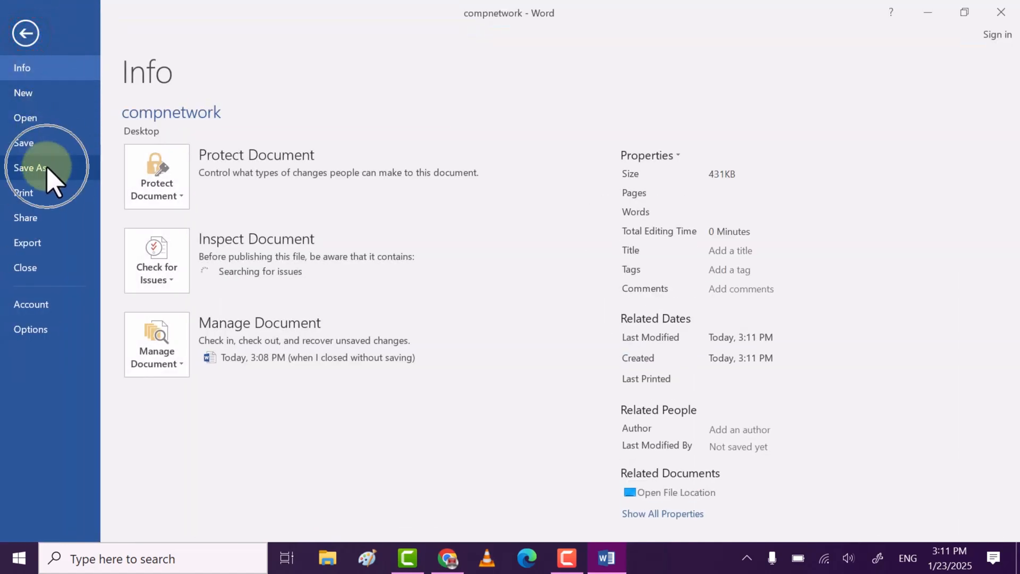
click(30, 168)
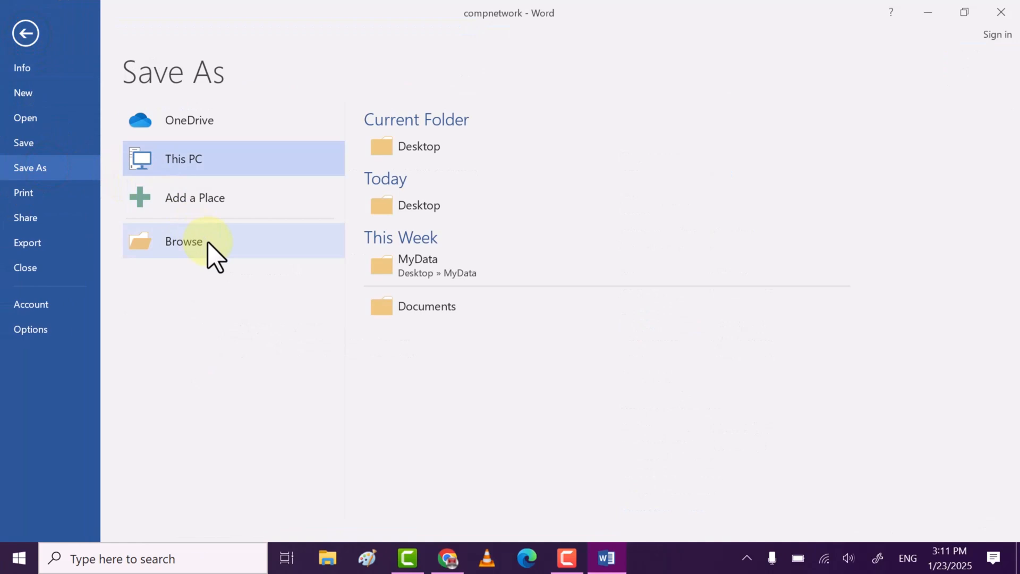
click(184, 241)
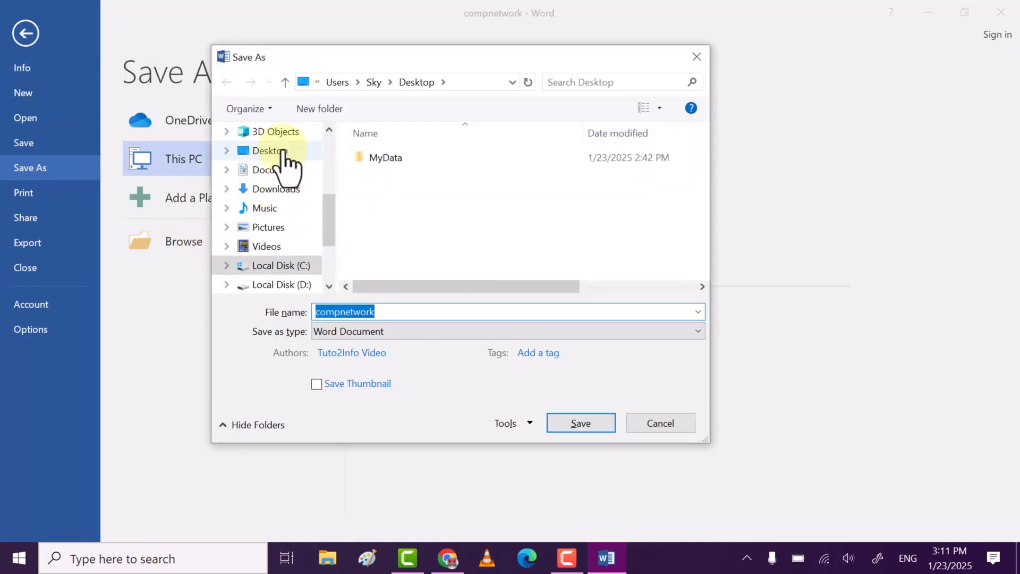
click(266, 150)
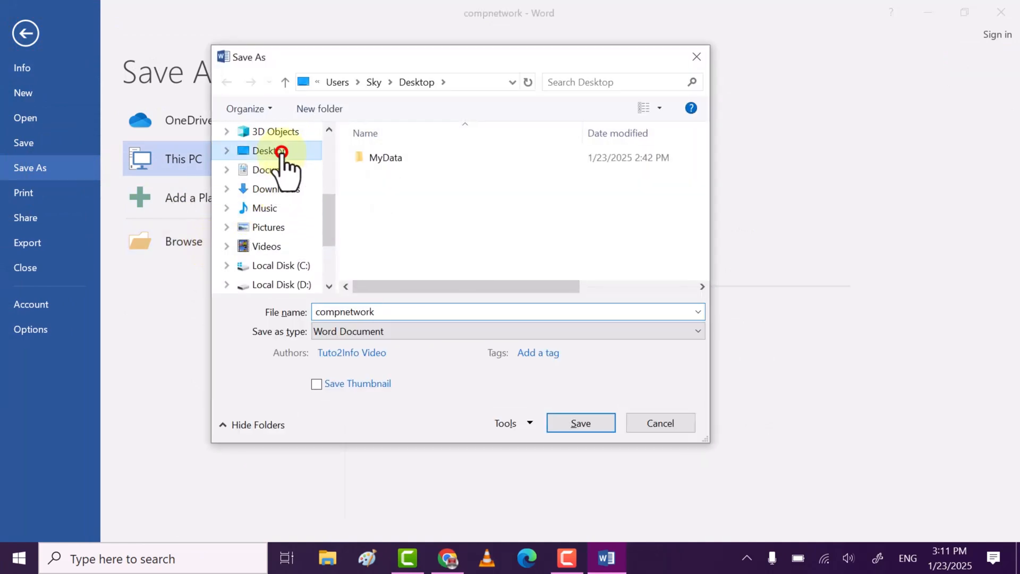
click(268, 150)
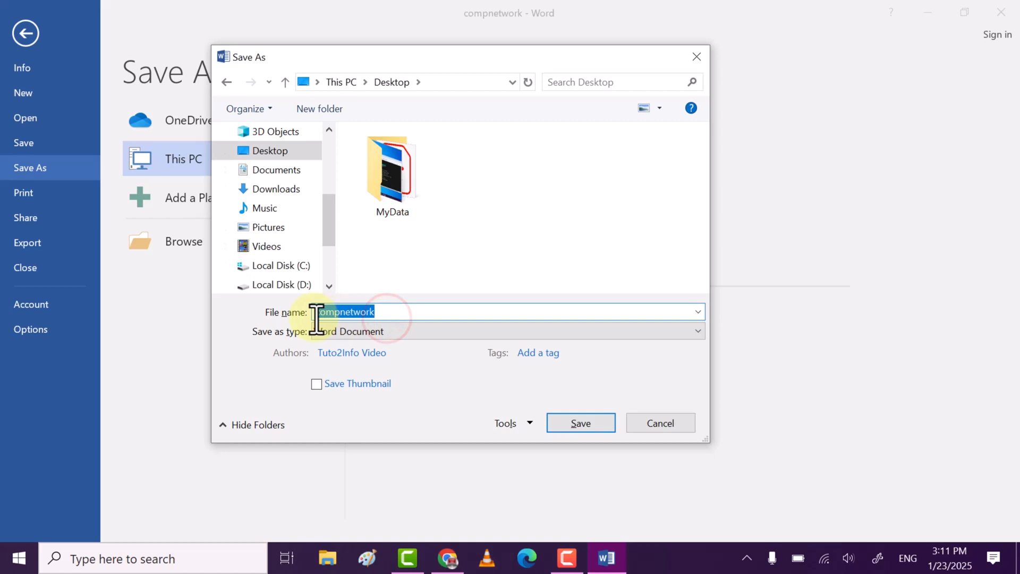
text(Newpdf)
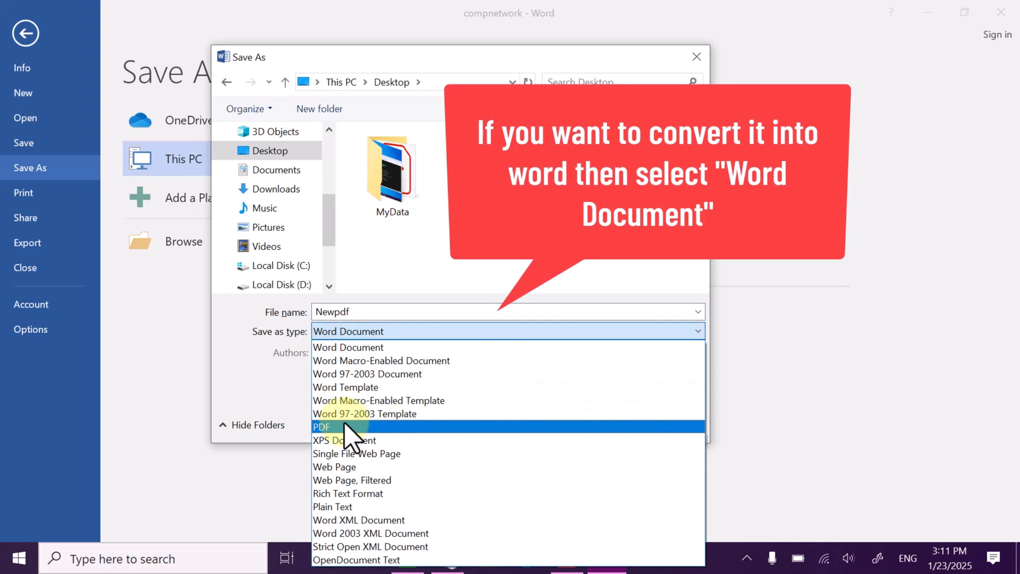
click(321, 427)
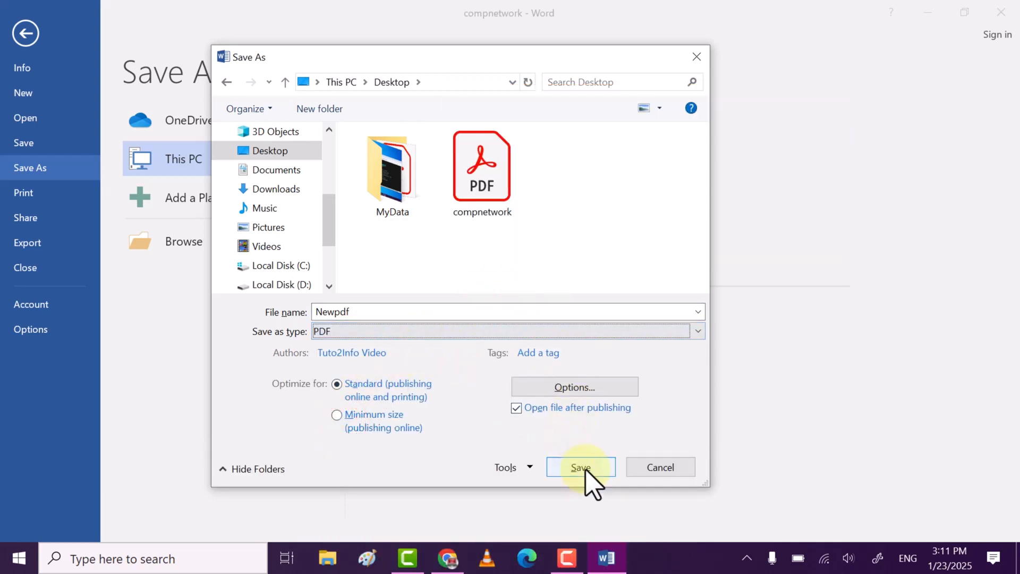
click(580, 467)
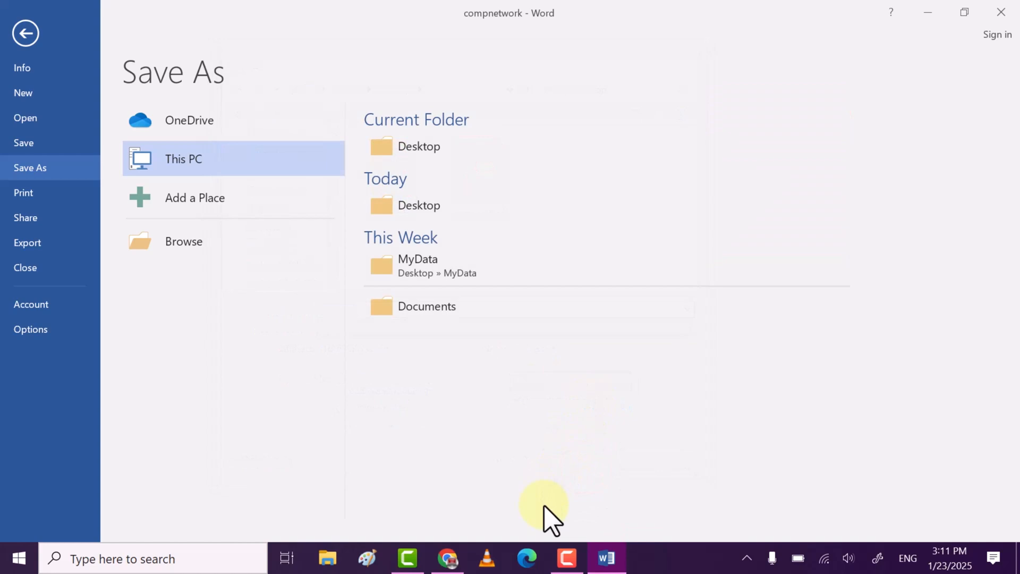
mouse_move(553, 514)
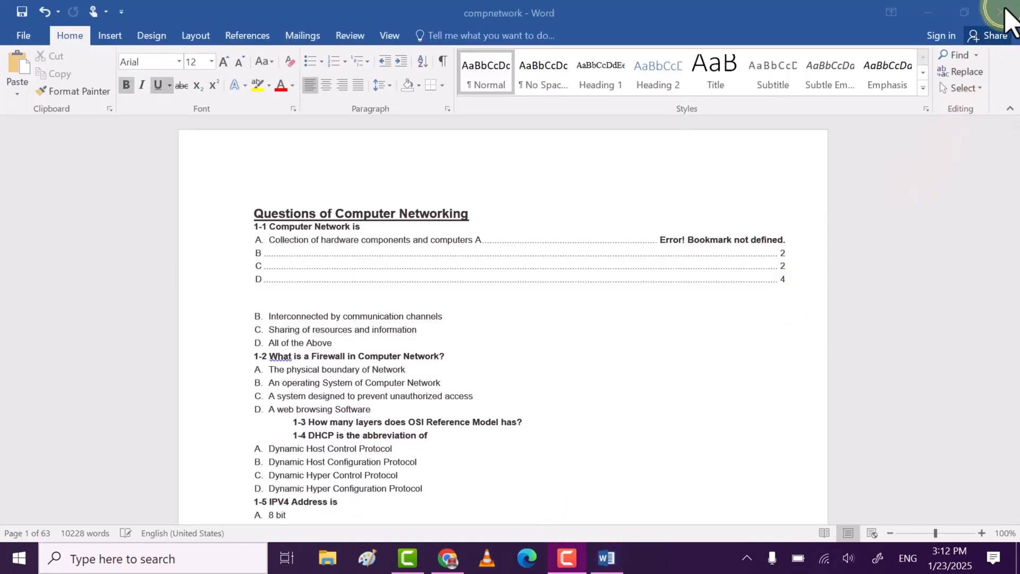
Step: Close Word choosing Don't Save, returning to the desktop with Newpdf beside compnetwork
click(1002, 11)
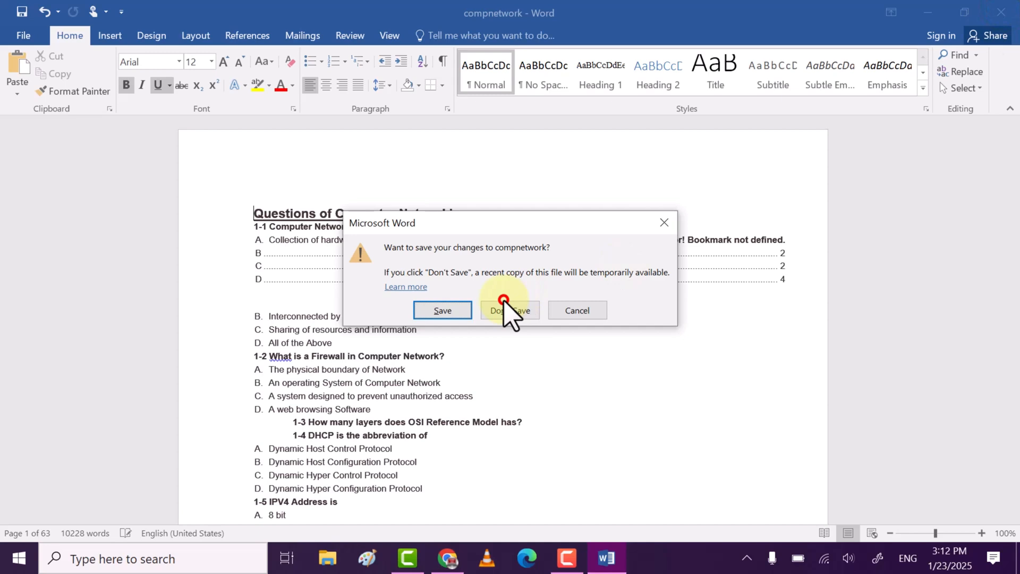
click(510, 309)
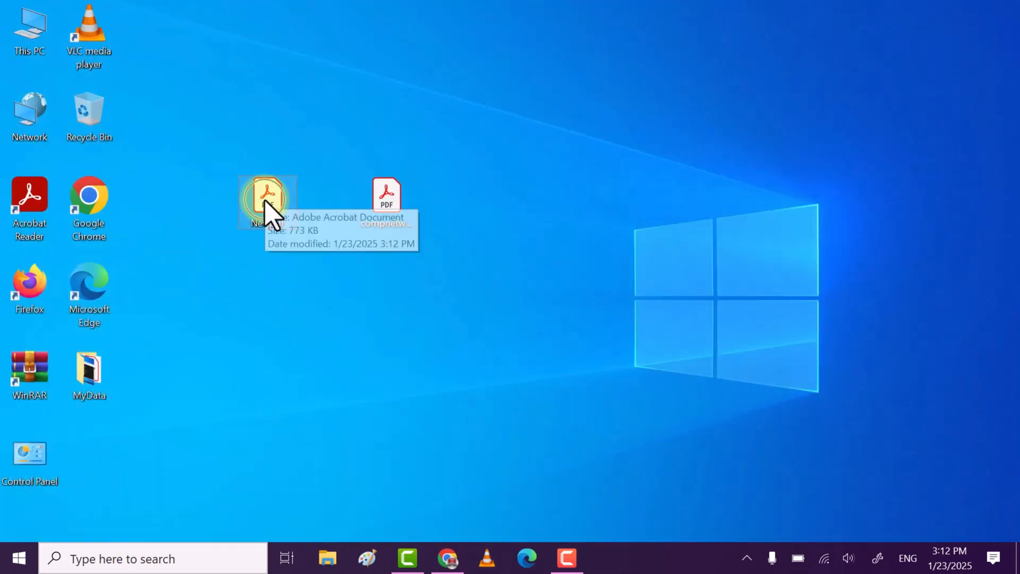
Step: Open Newpdf.pdf from the desktop in Acrobat Reader to check the 63-page converted result
click(382, 300)
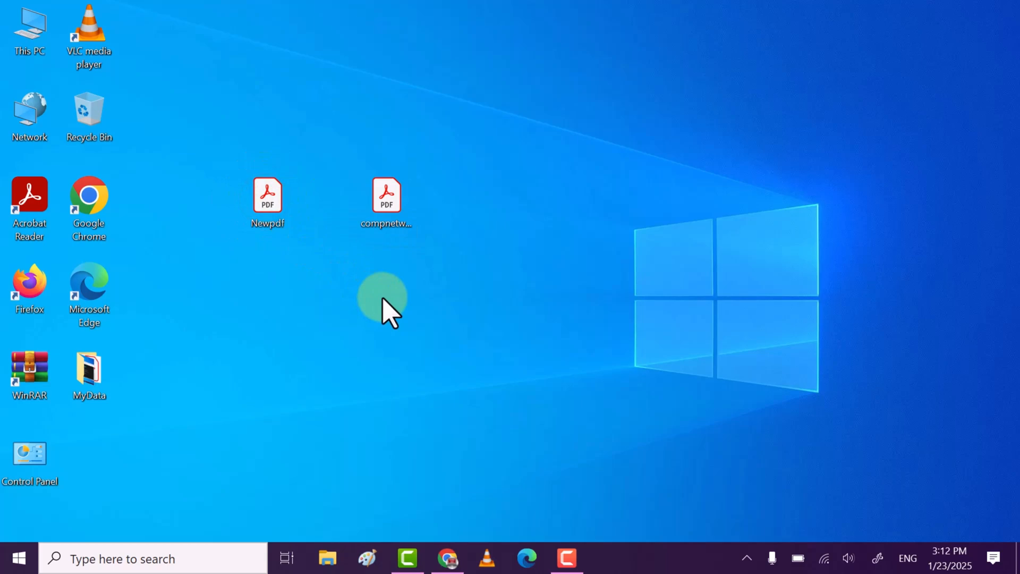
double_click(267, 196)
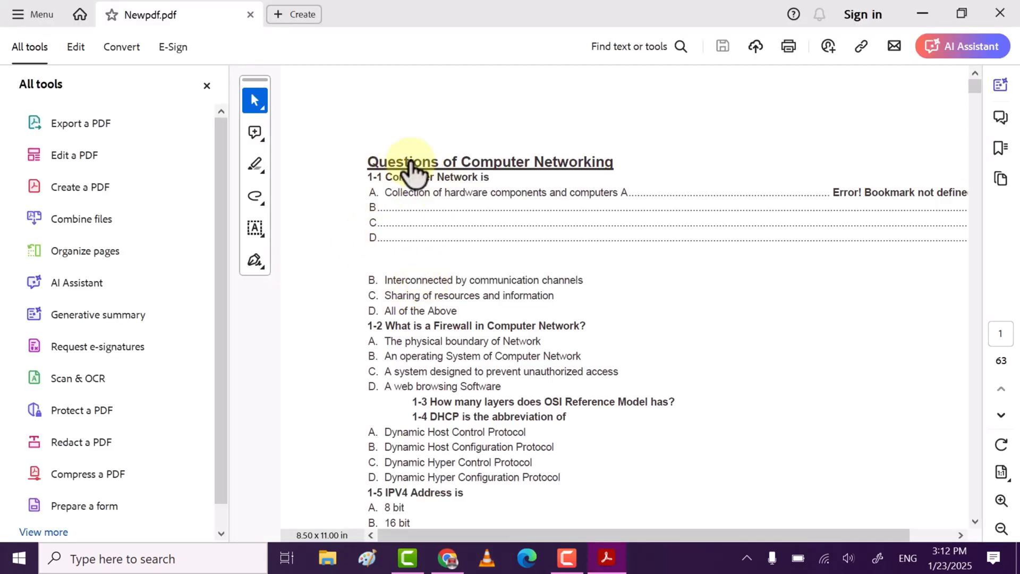
mouse_move(456, 189)
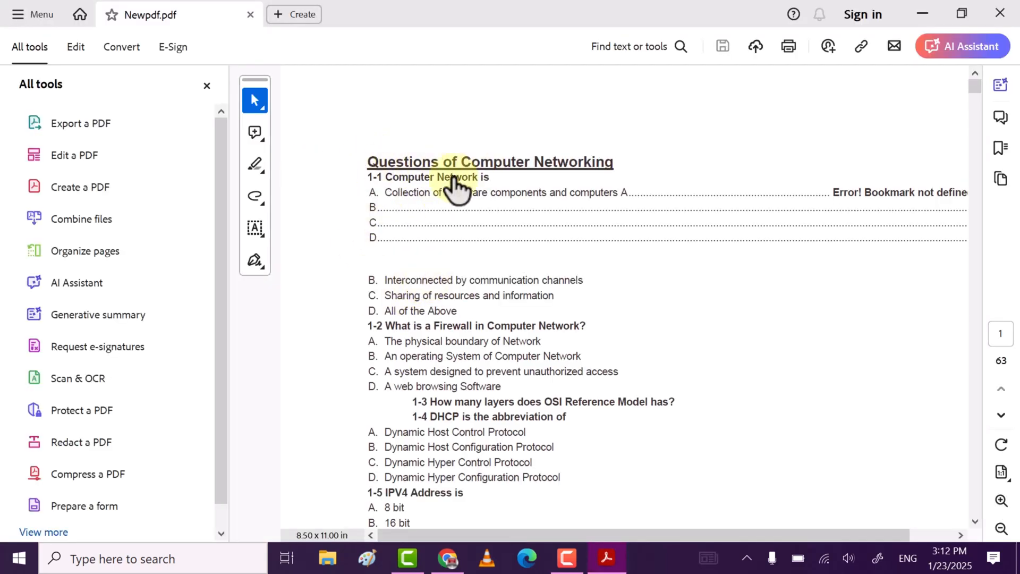